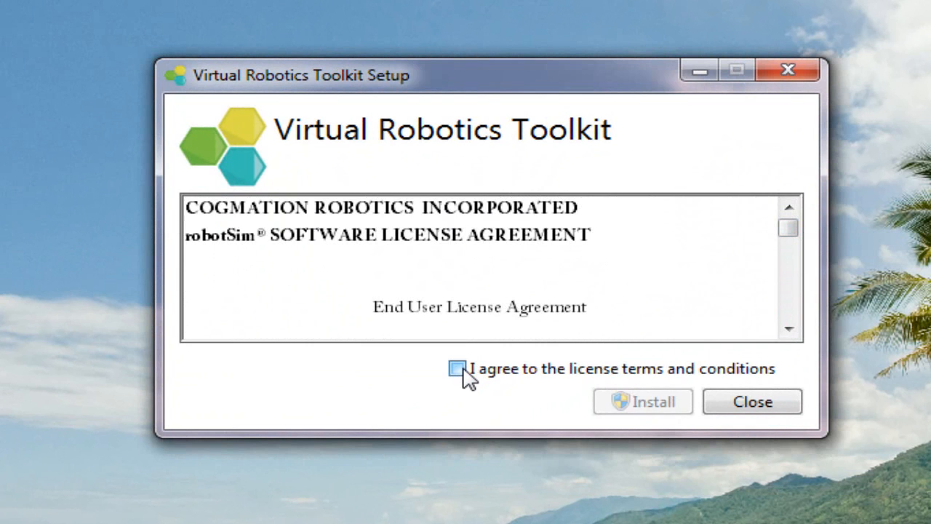
Step: Accept the license terms, install the toolkit, and close the finished installer
left_click(458, 368)
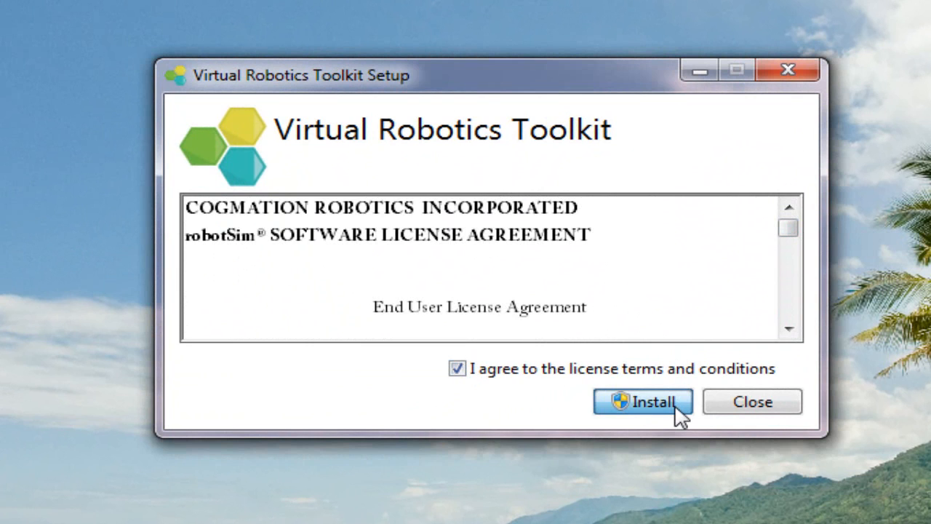
left_click(643, 402)
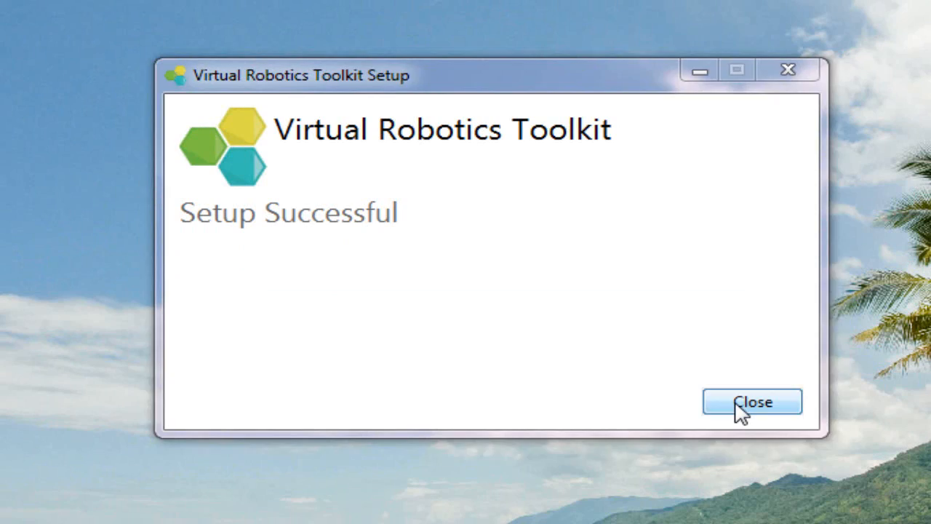
left_click(752, 401)
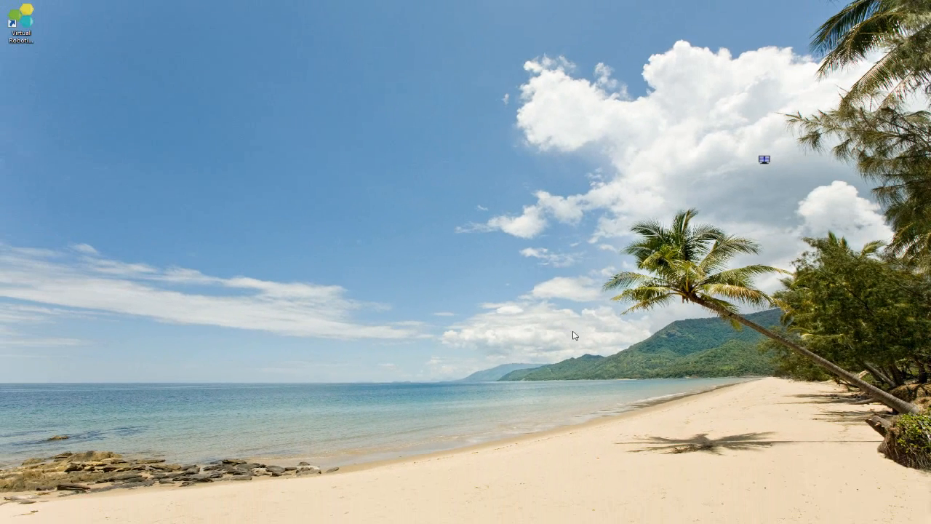
mouse_move(89, 5)
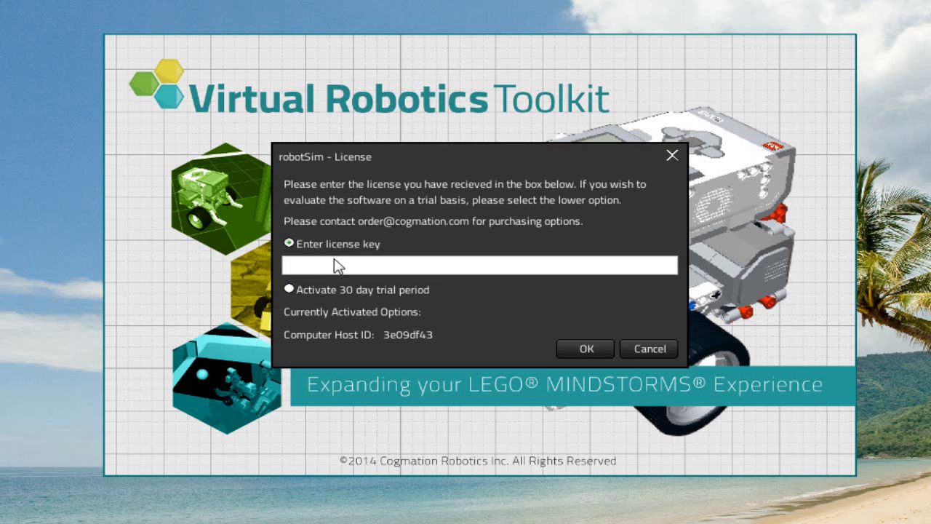
Step: Activate the 30-day trial period and dismiss the Trial Registration message
left_click(290, 289)
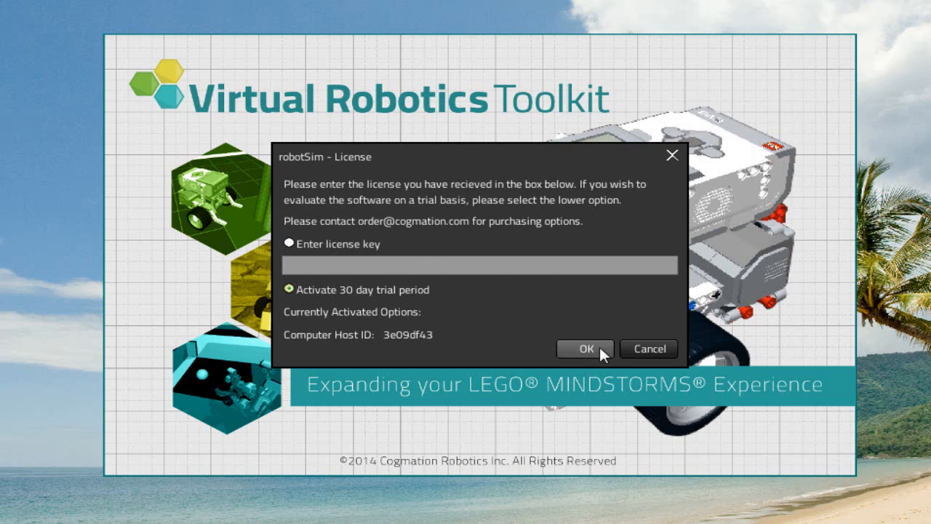
left_click(585, 348)
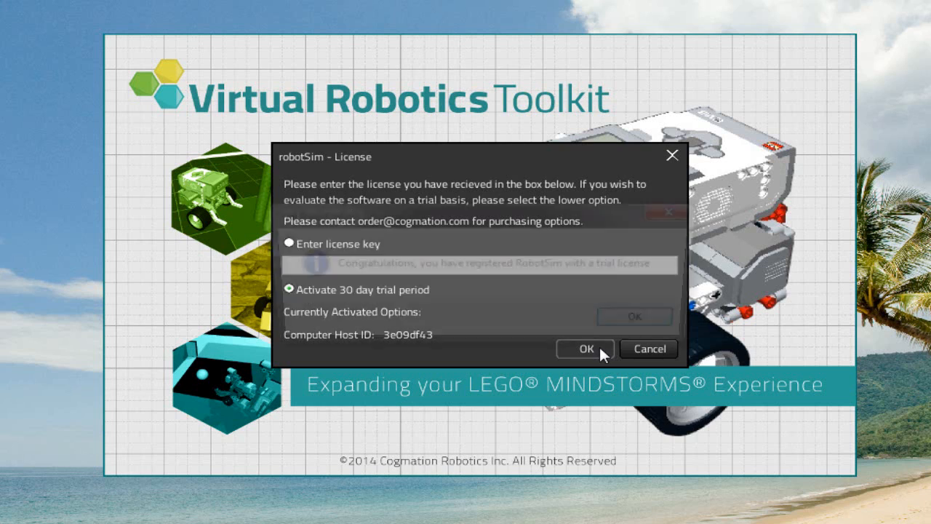
left_click(585, 348)
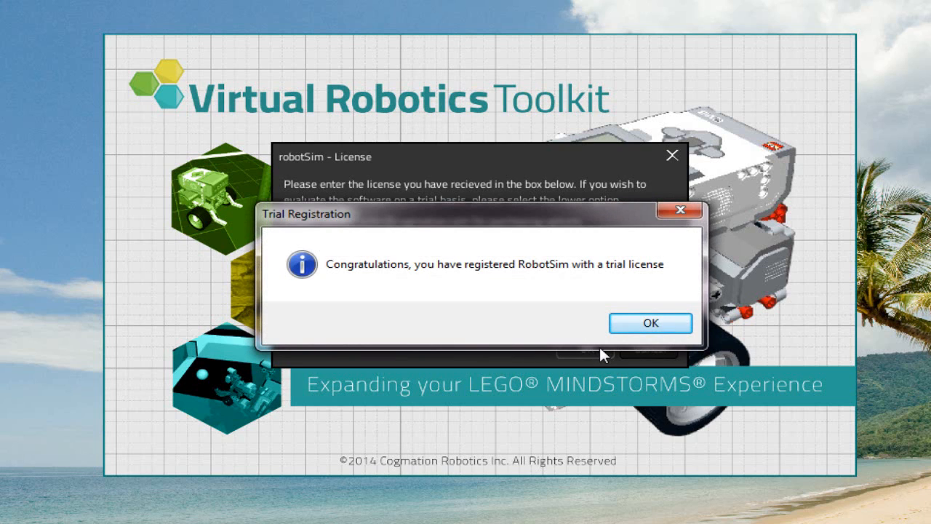
mouse_move(683, 355)
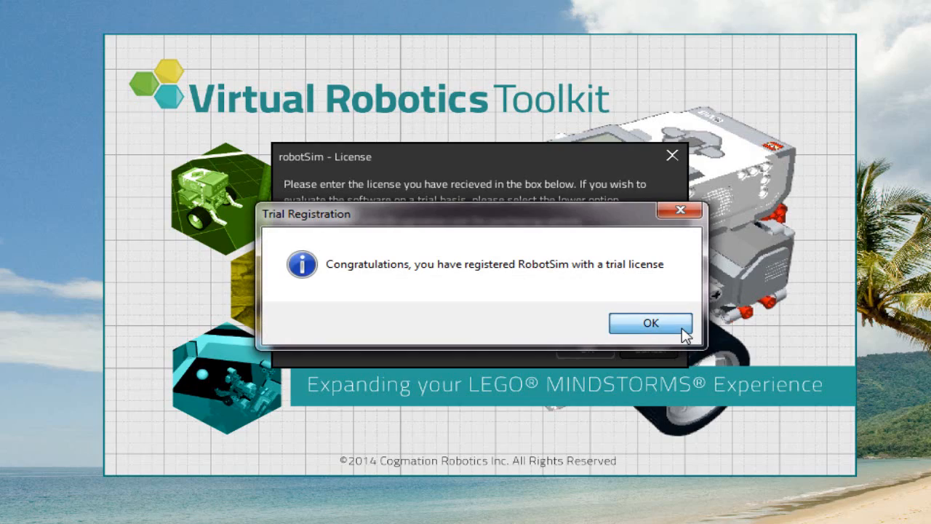
left_click(650, 323)
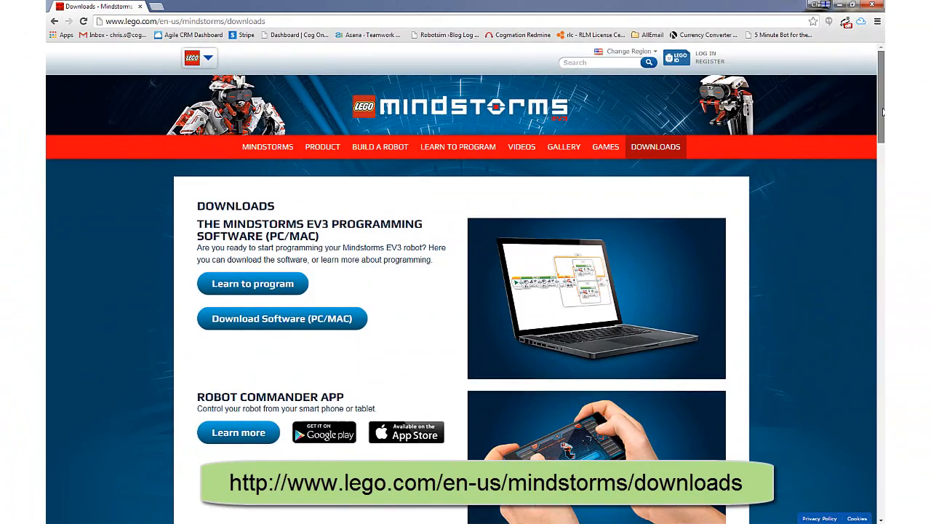
scroll("down", 3)
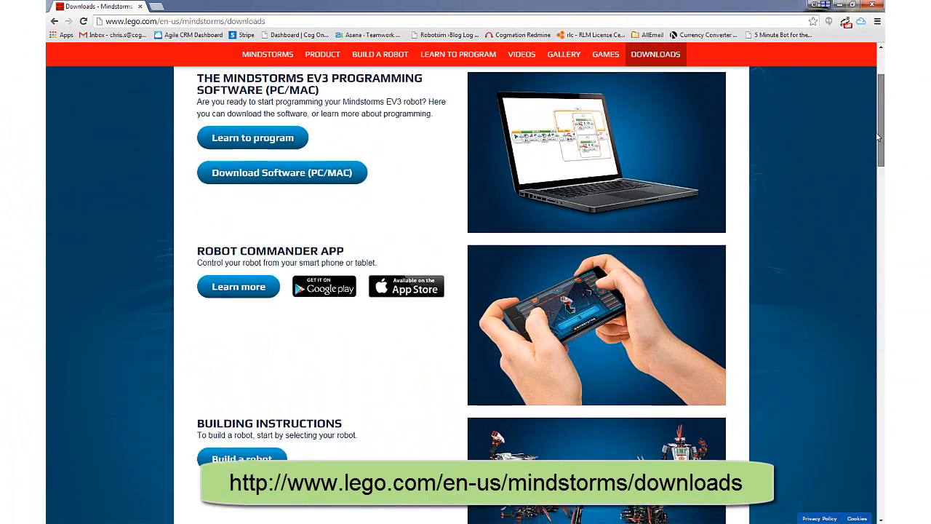
scroll("down", 3)
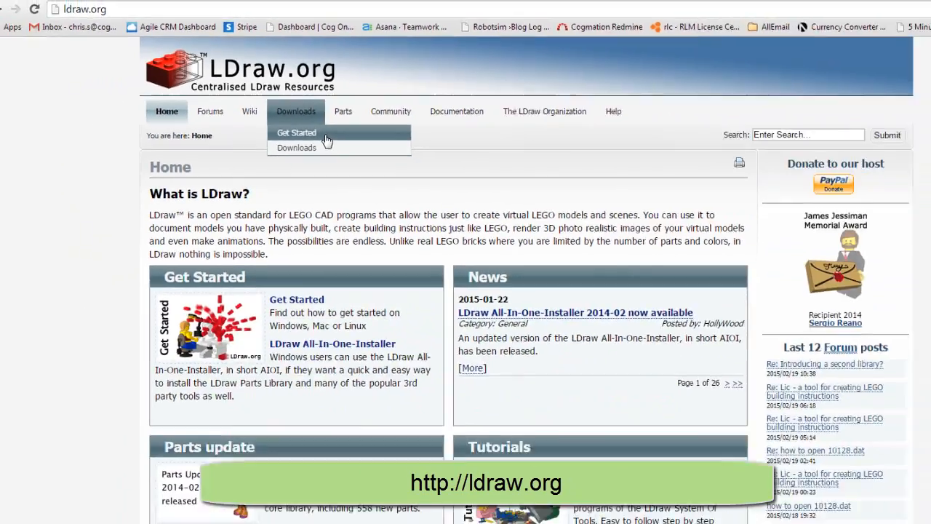
Step: Open Get Started, then the Windows step-by-step instructions, scrolled to the All-In-One-Installer step
left_click(296, 132)
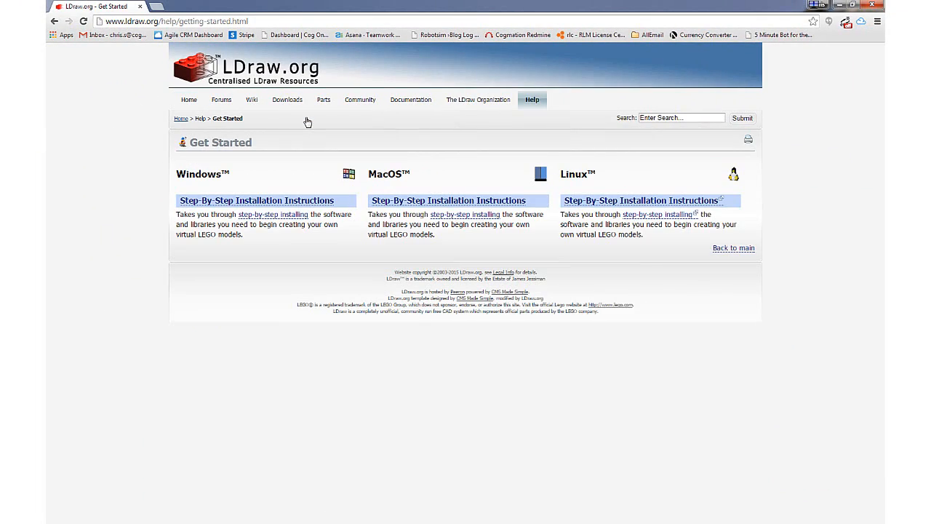
mouse_move(305, 121)
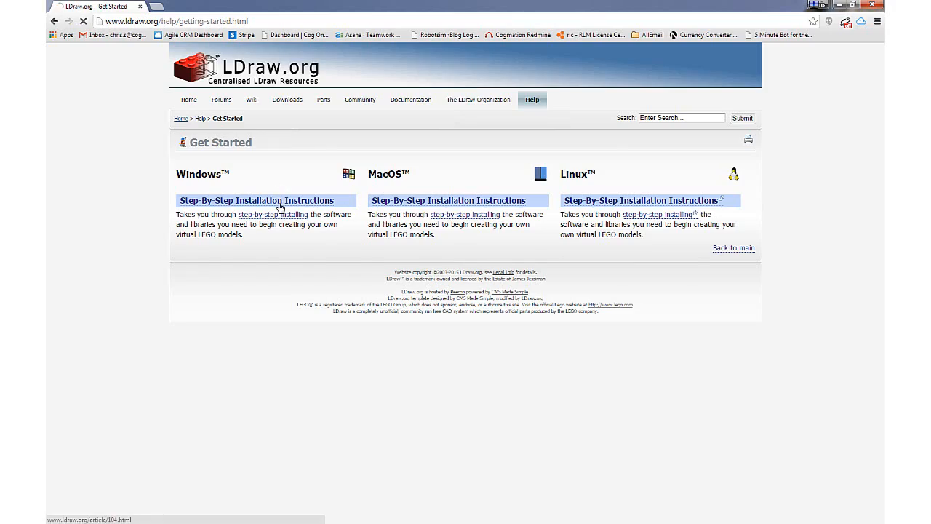
left_click(257, 200)
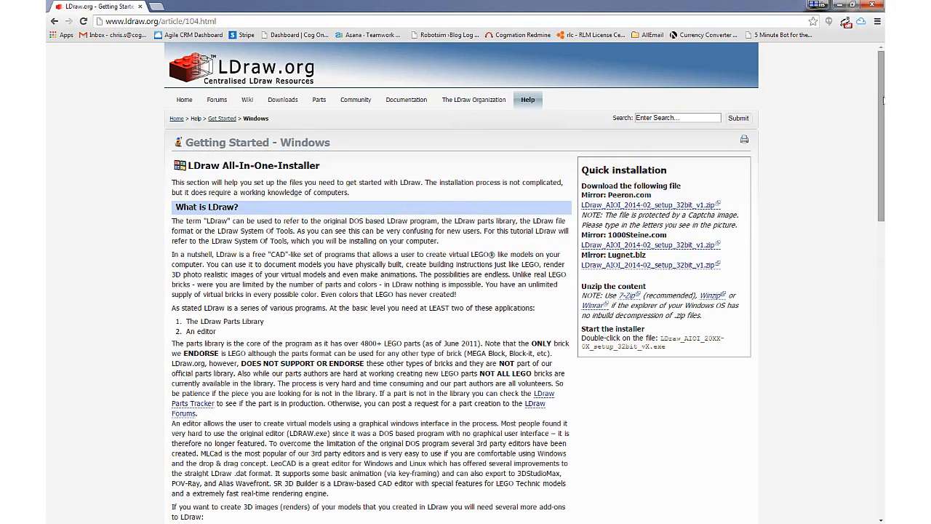
scroll("down", 3)
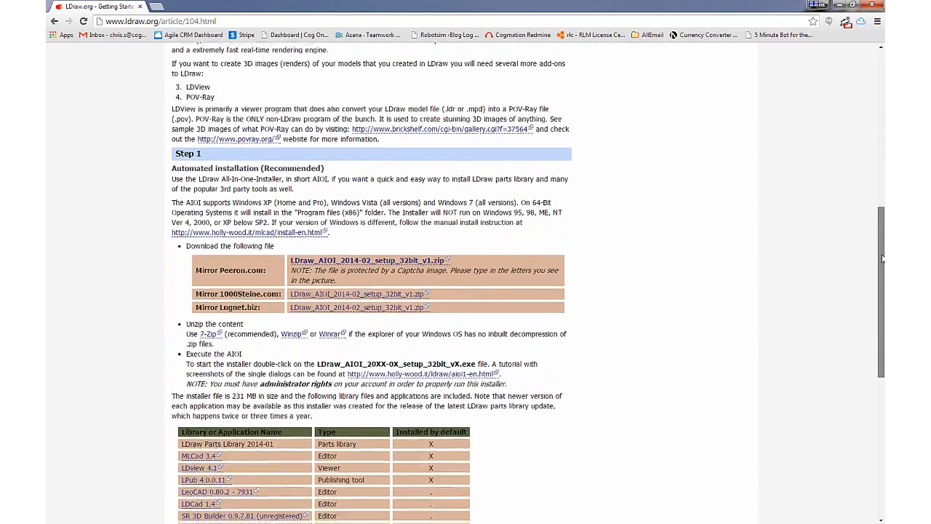
scroll("down", 3)
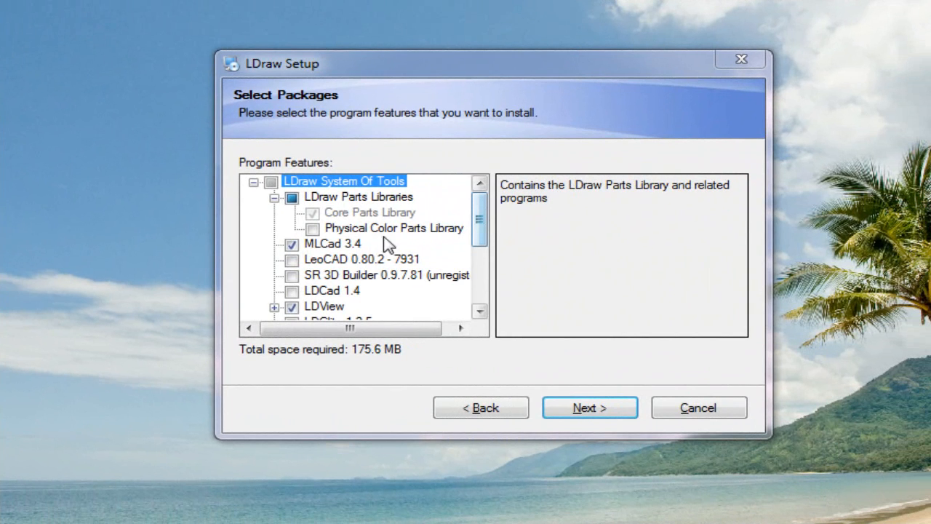
Step: Uncheck LPub 4.0.0.11 from the program features and continue past package selection
left_click(291, 244)
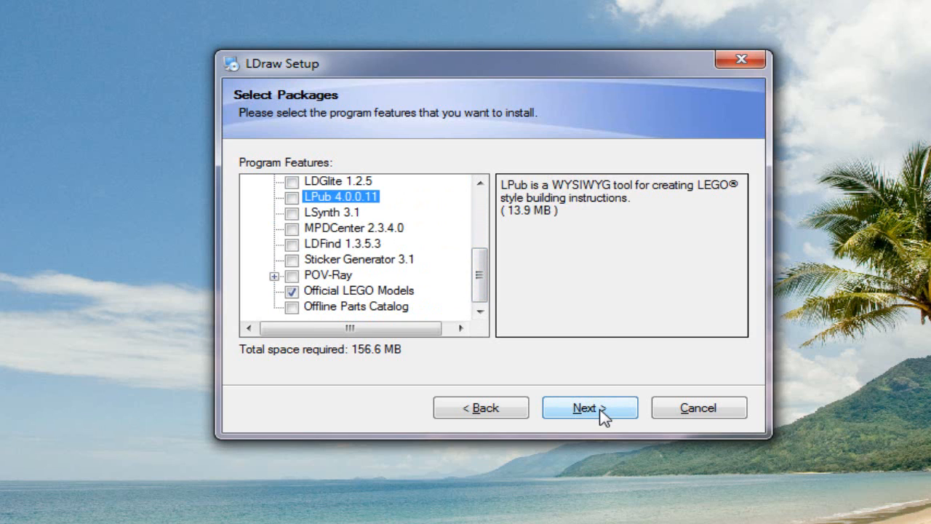
left_click(590, 407)
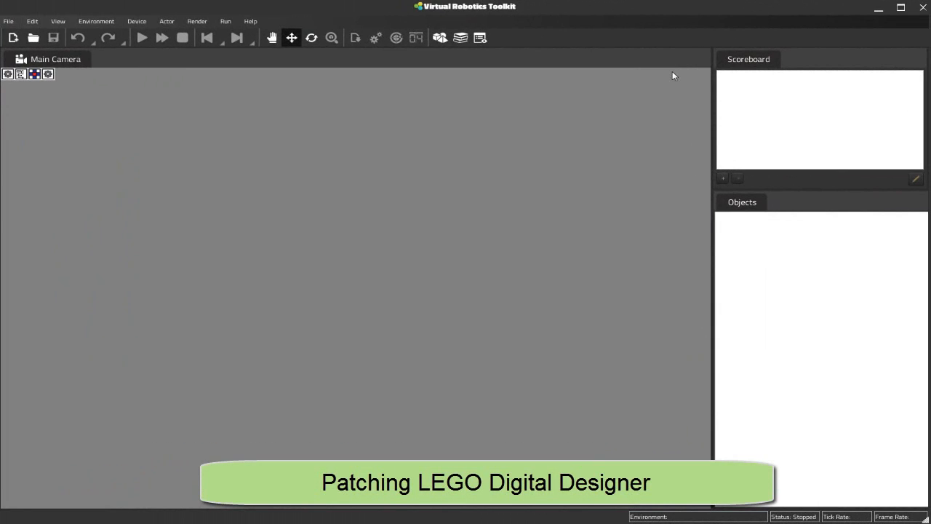
Step: Run Help > Patch LEGO Digital Designer and get the Patch Successful message
left_click(250, 21)
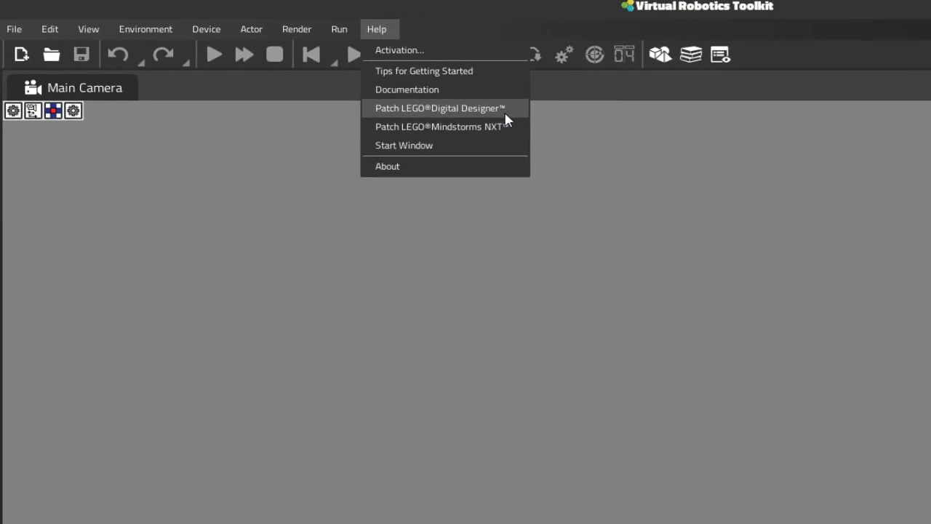
left_click(439, 108)
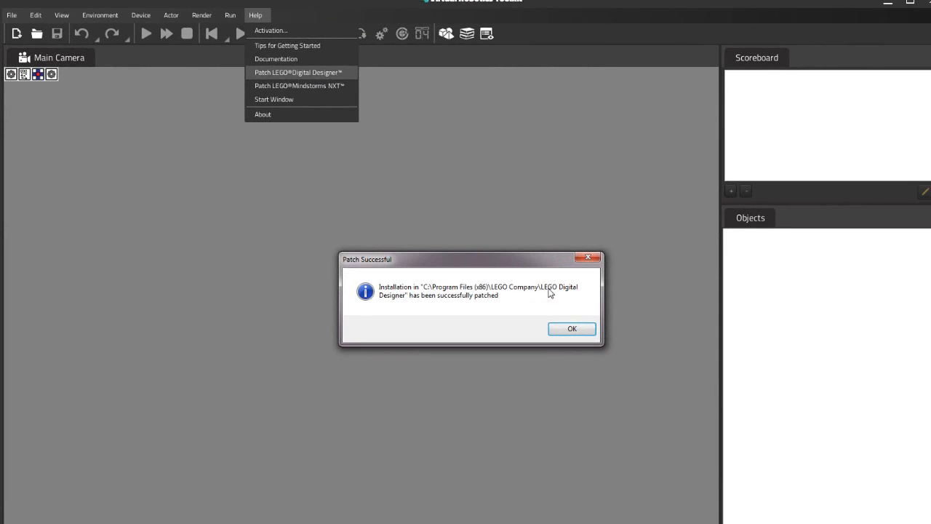